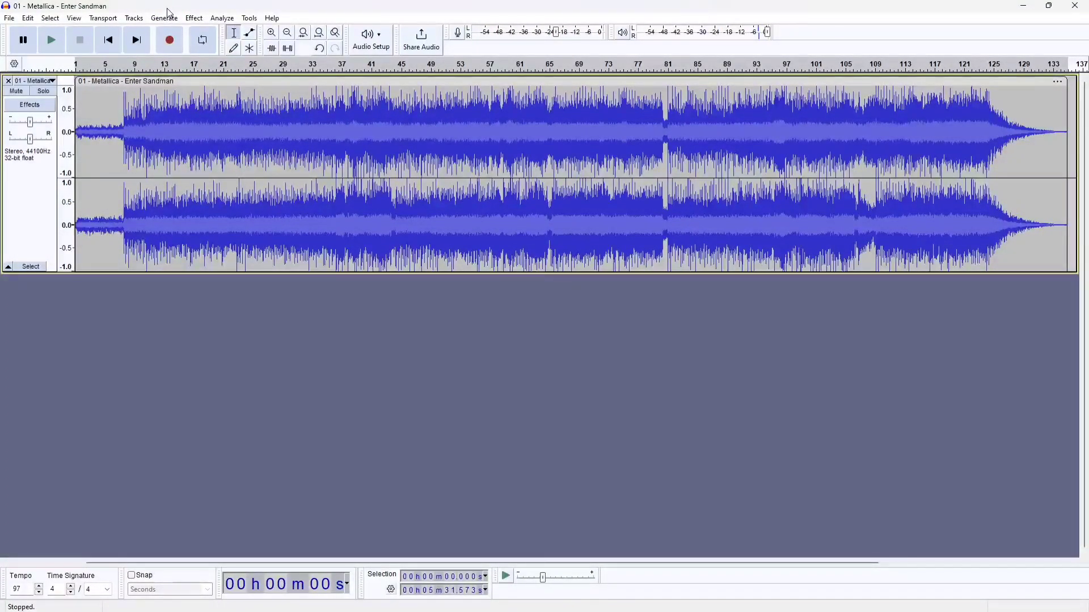
Step: Browse the Effect menu for OpenVINO AI Effects: Music Separation and Noise Suppression
click(194, 18)
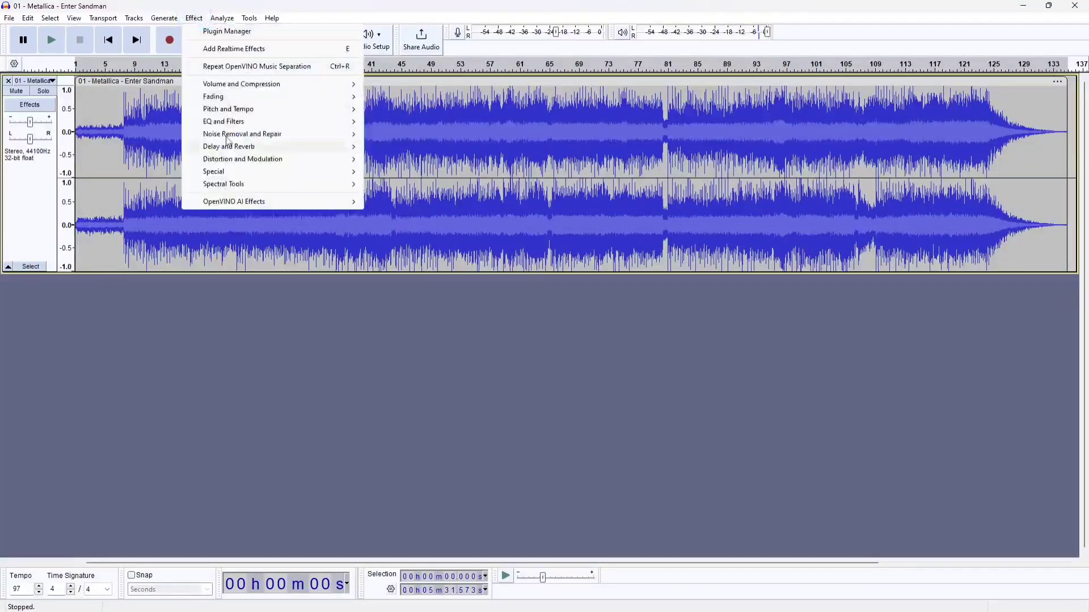
mouse_move(238, 201)
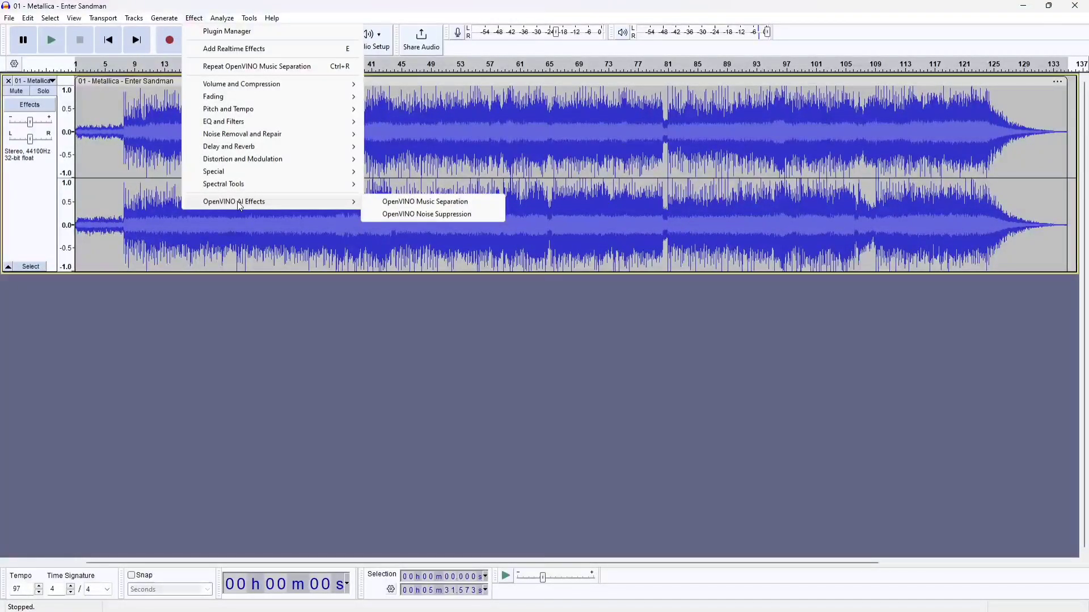
mouse_move(300, 316)
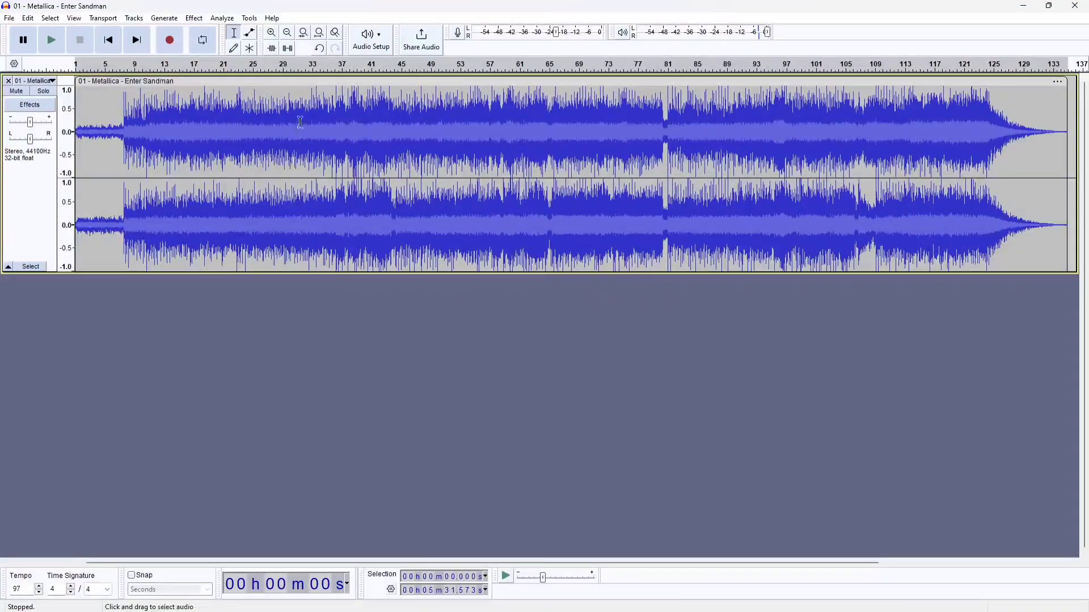
mouse_move(301, 81)
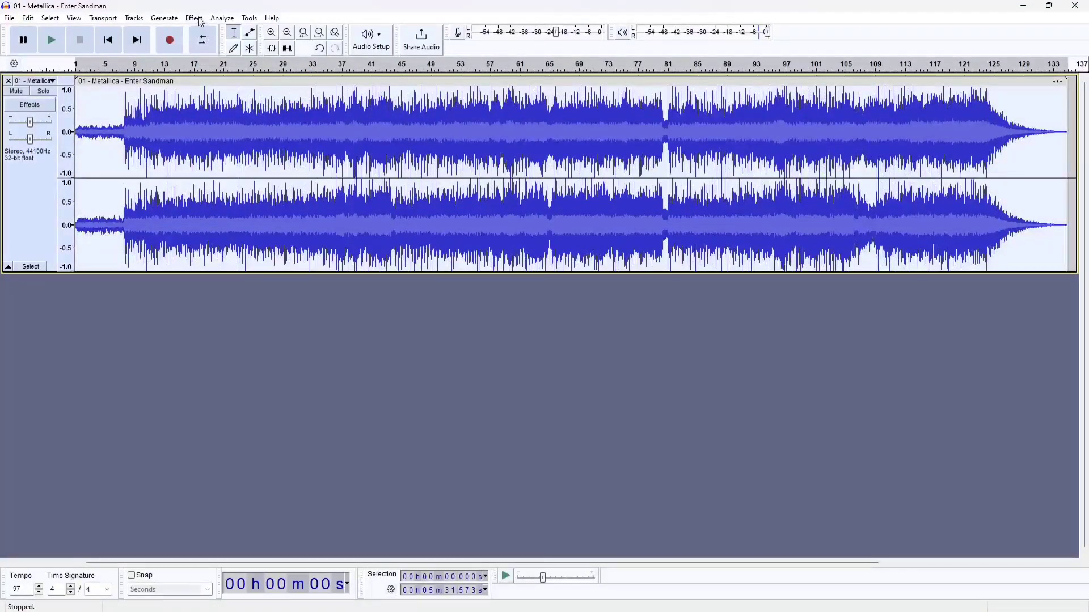
click(195, 18)
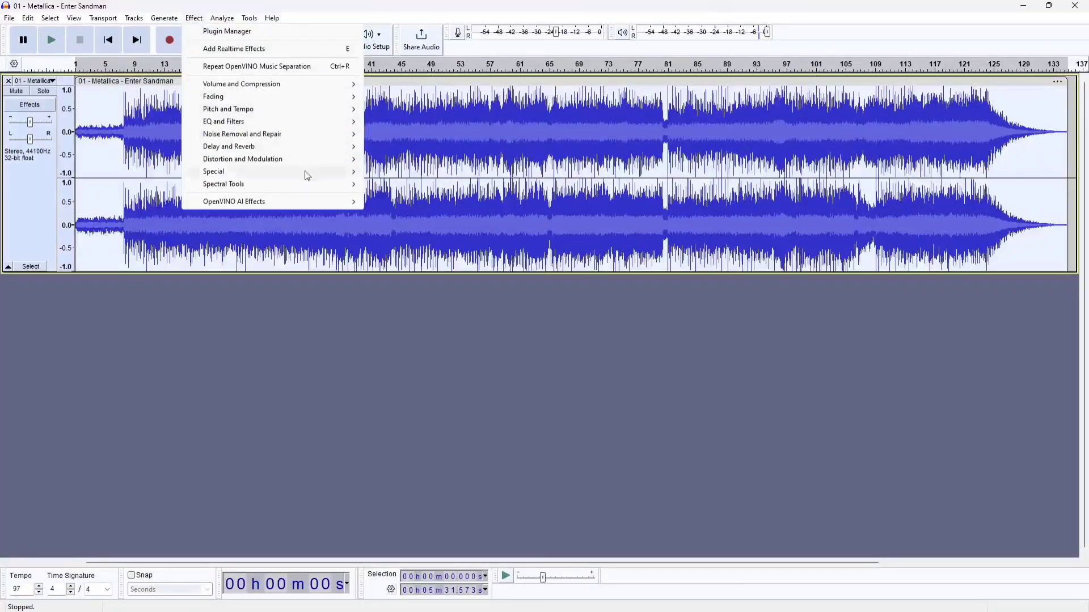
mouse_move(233, 202)
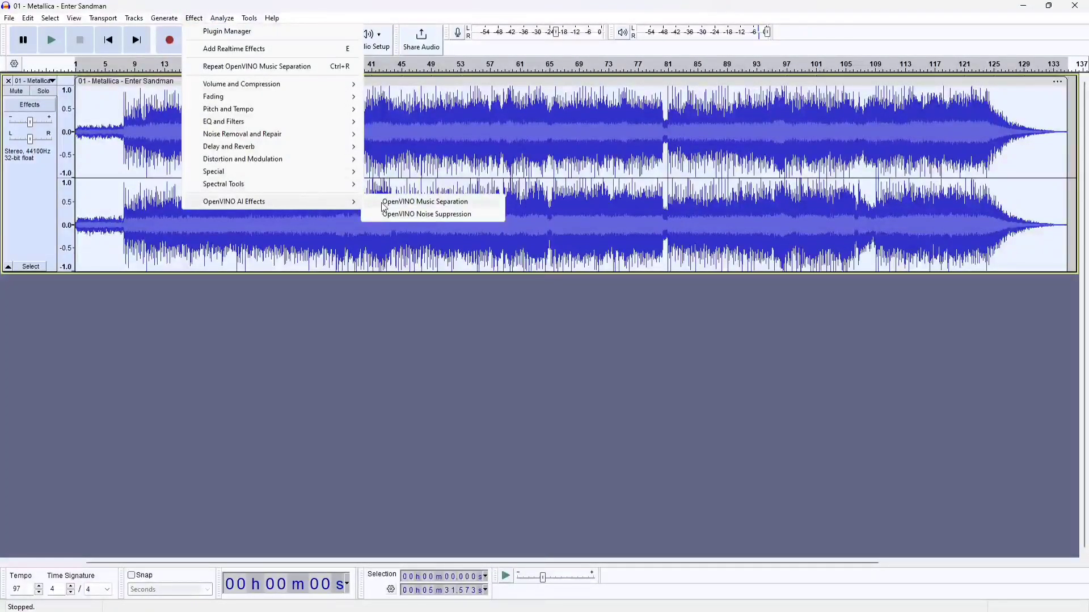
Step: Apply OpenVINO Music Separation in (4 Stem) Drums, Bass, Vocals, Others mode
click(425, 201)
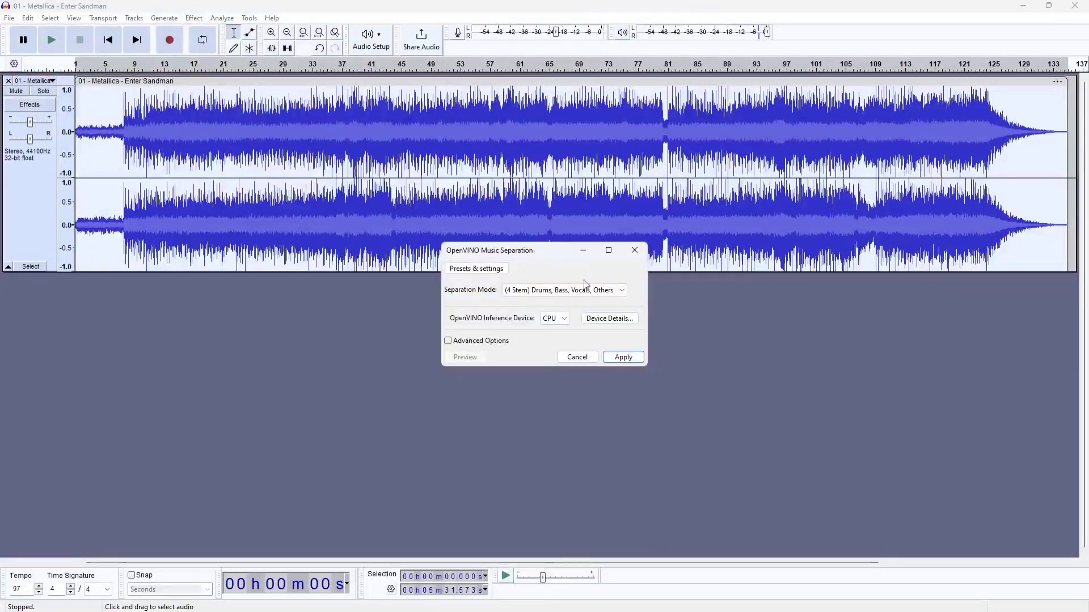
click(563, 290)
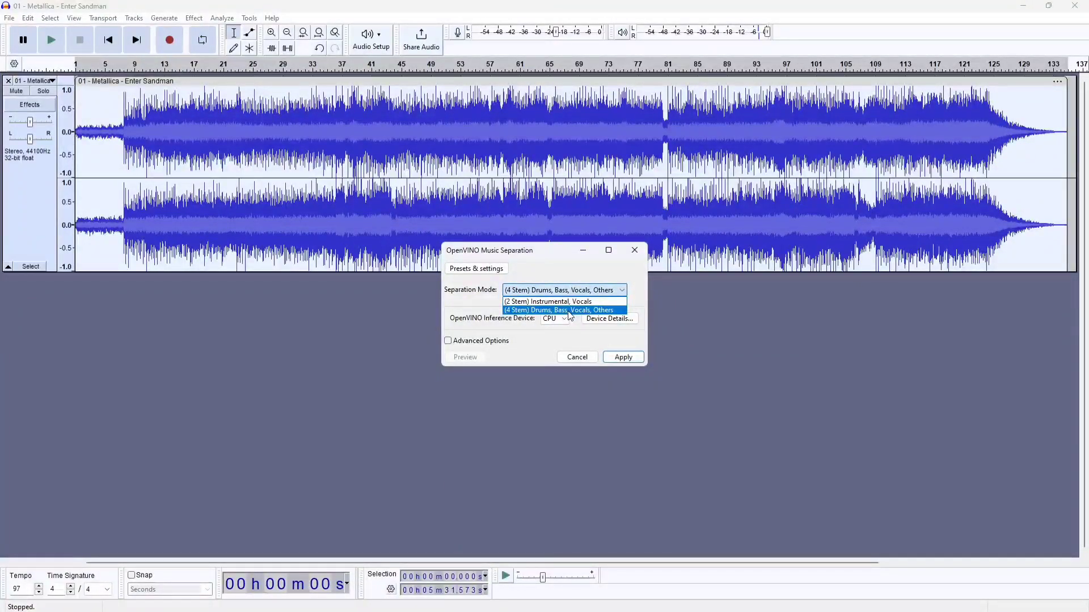
click(560, 310)
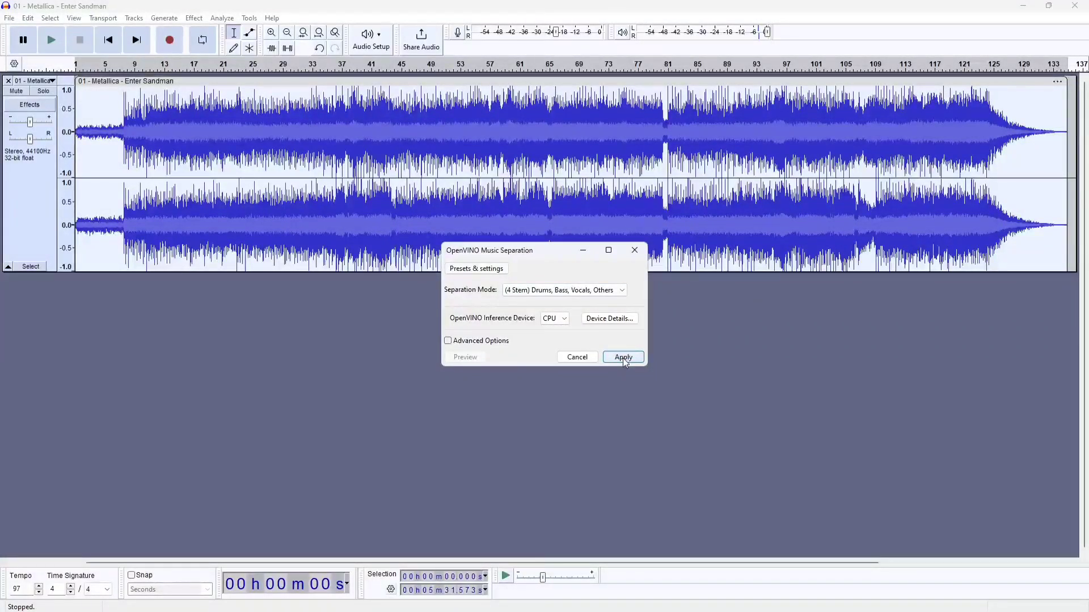
click(623, 358)
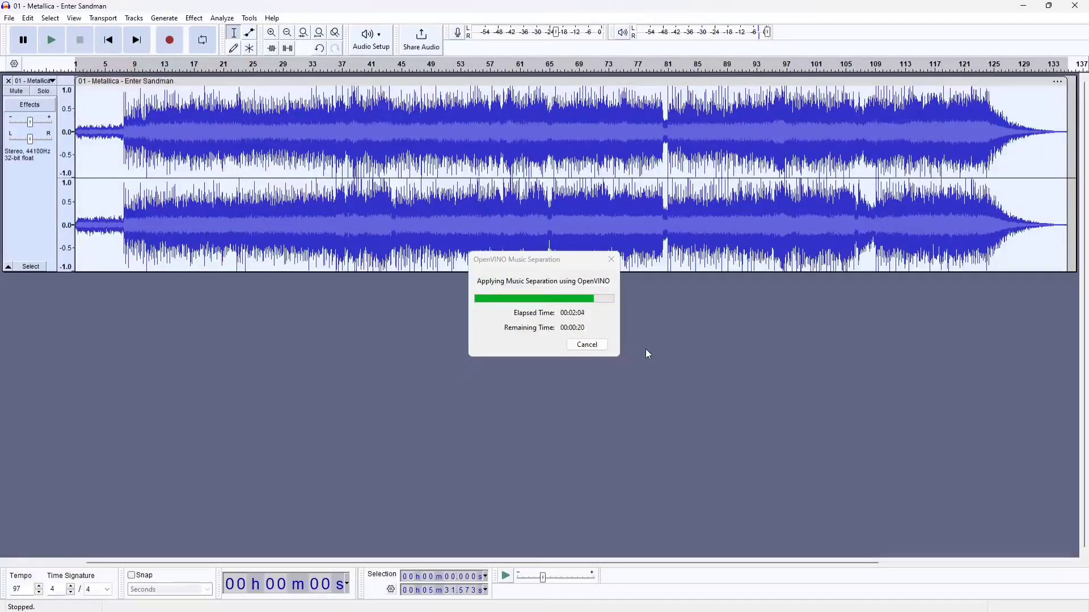
mouse_move(649, 359)
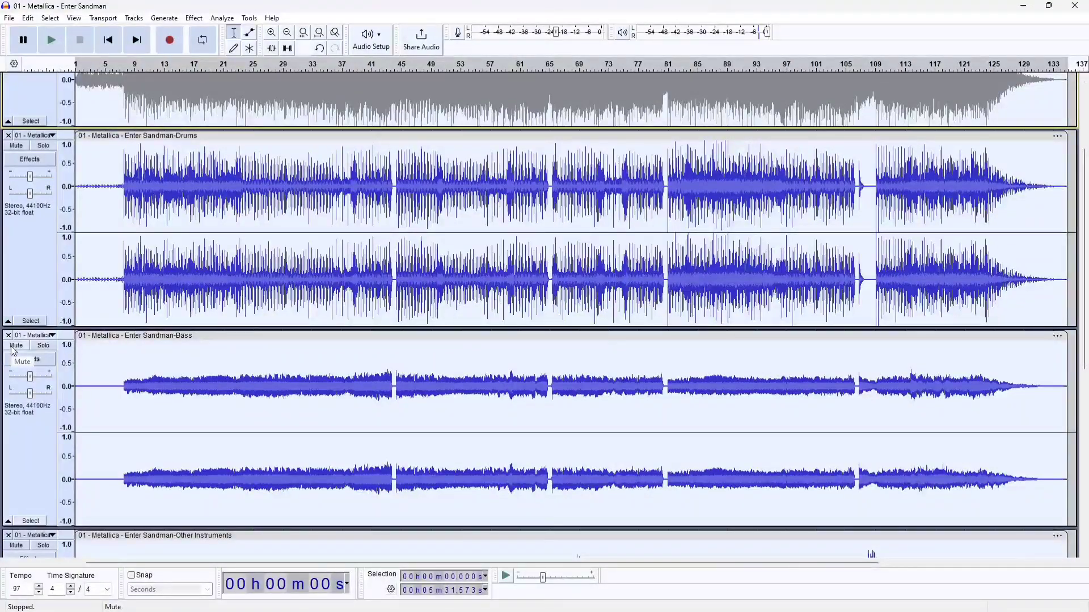
Step: Scroll through the Drums, Bass, Other Instruments and Vocals stems, leaving only Drums audible
scroll(down, 3)
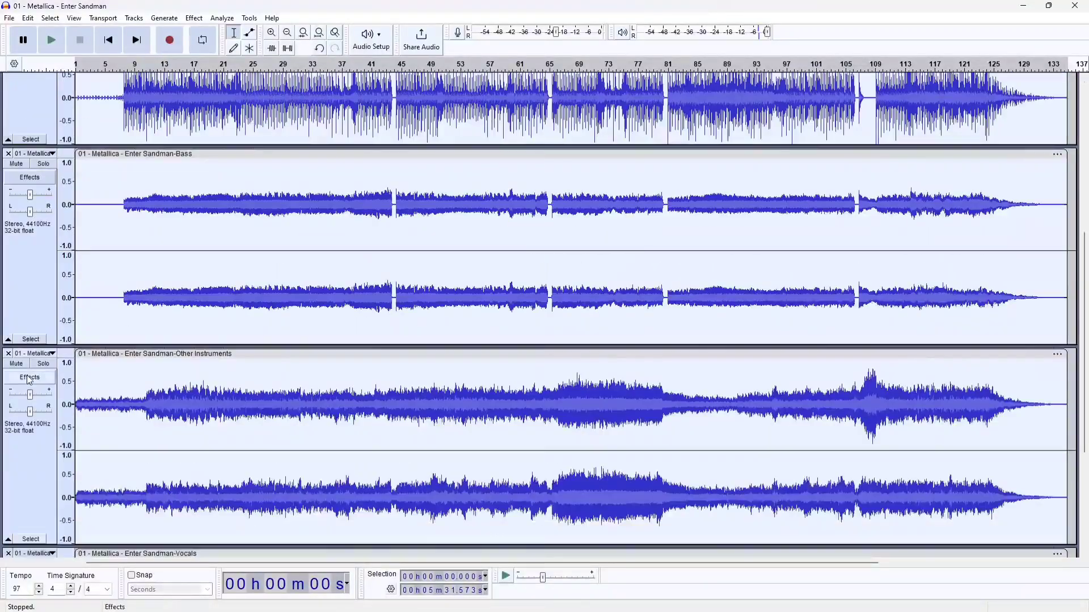
scroll(down, 3)
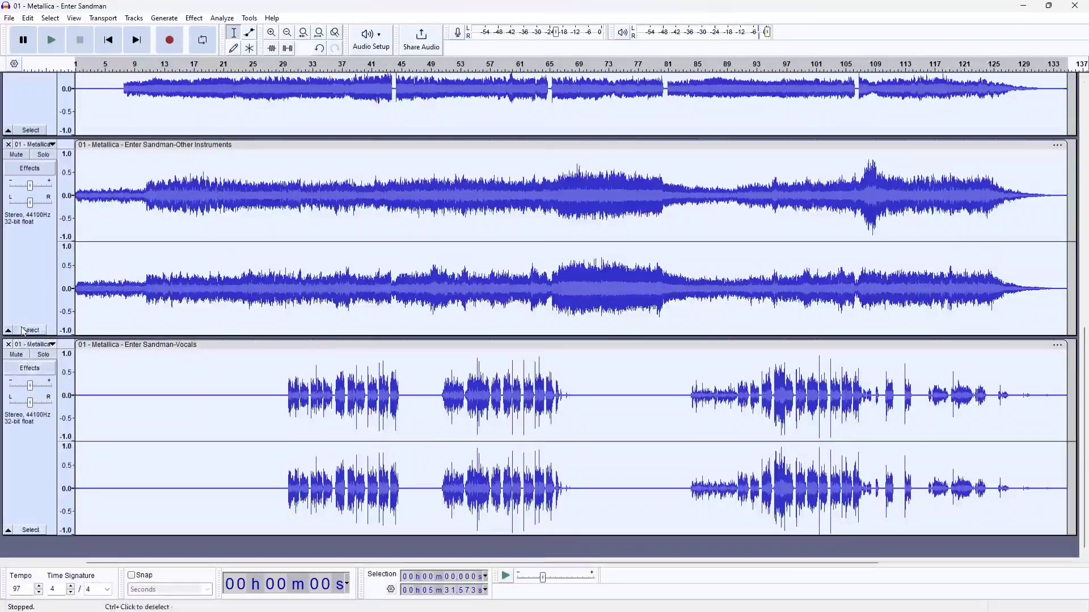
click(16, 354)
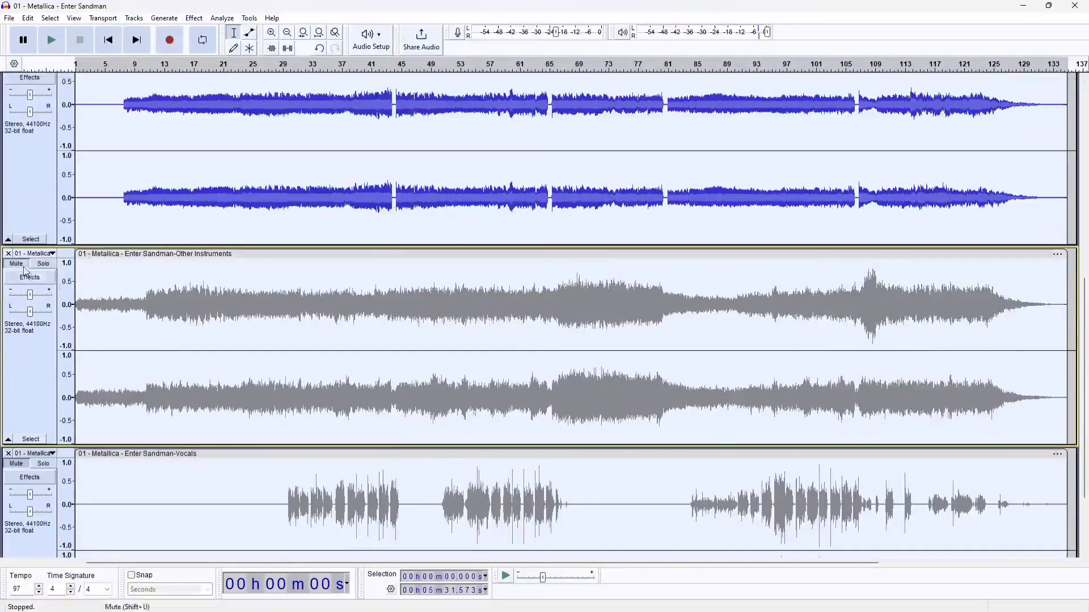
scroll(down, 3)
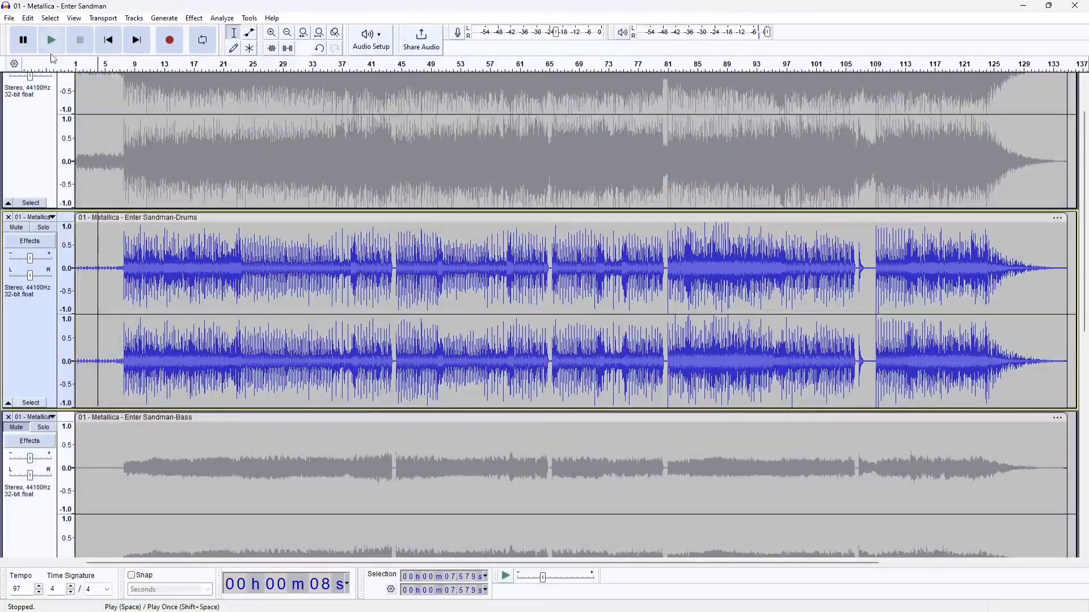
Step: Play the isolated Drums stem, then stop playback
click(52, 39)
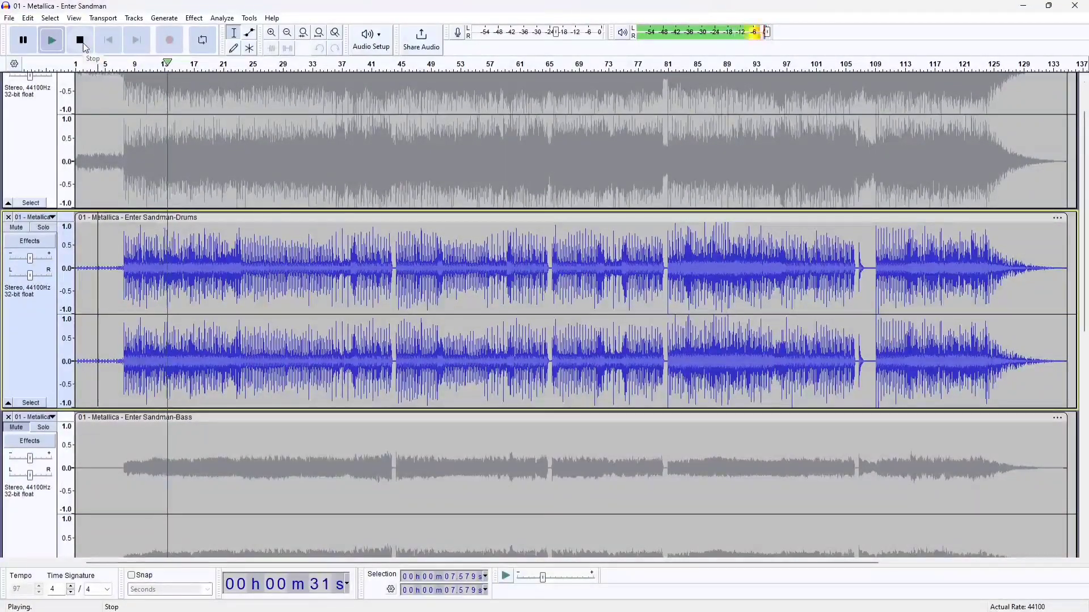
click(78, 40)
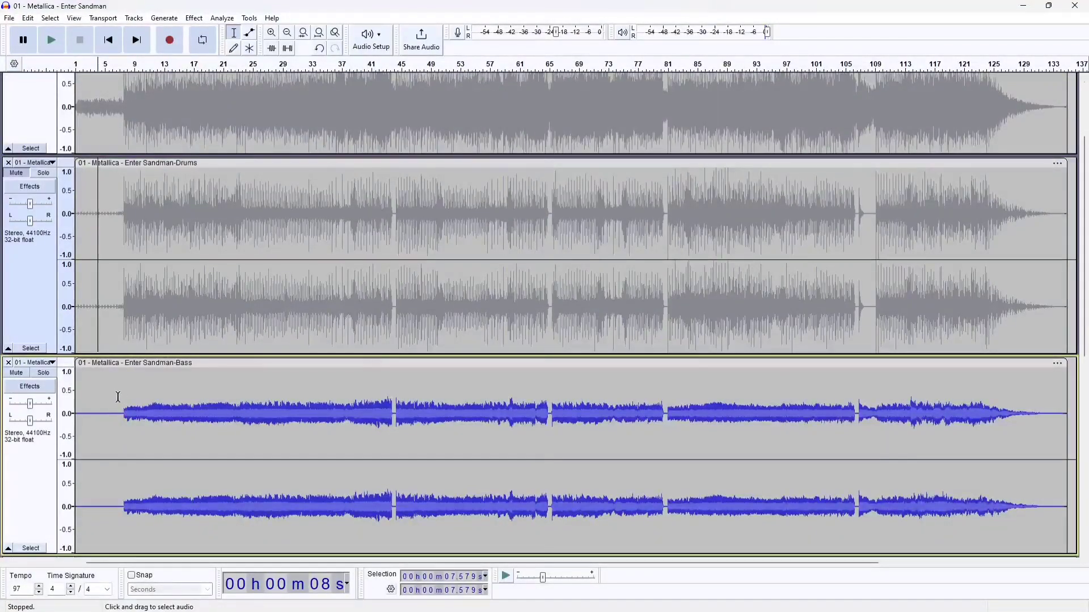
Step: Play the Bass stem from a chosen start point, then stop it
click(68, 33)
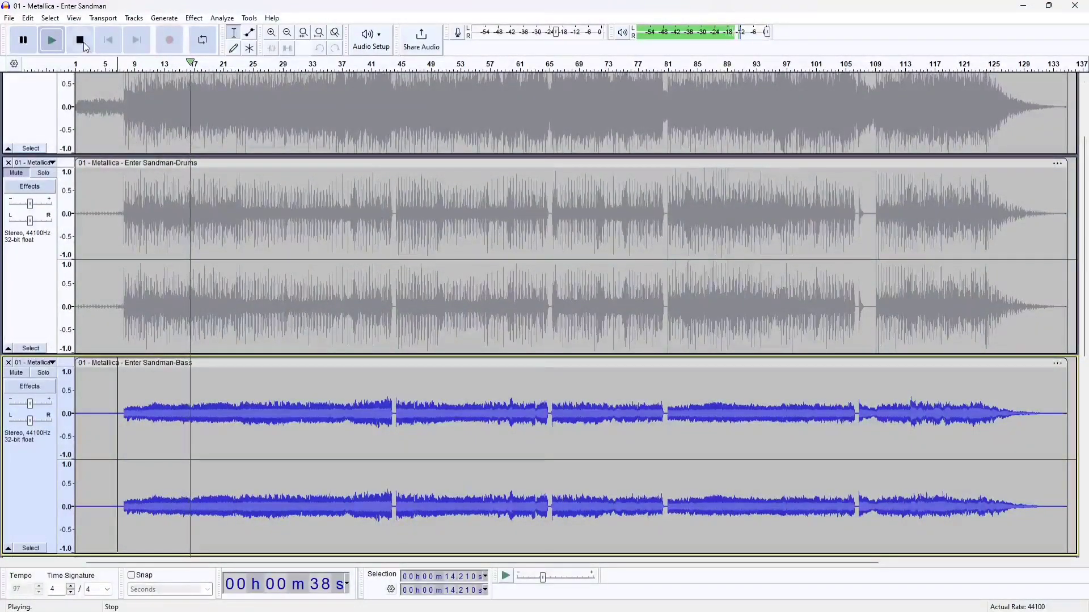
click(79, 39)
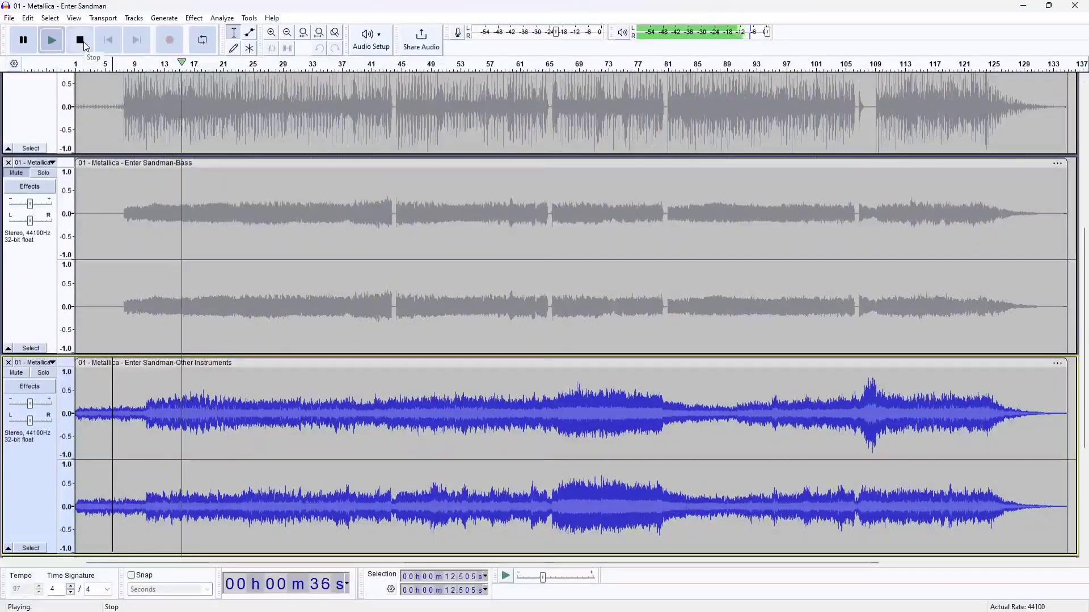
Step: Play and stop the Other Instruments stem, then stop the soloed Vocals playback
click(79, 39)
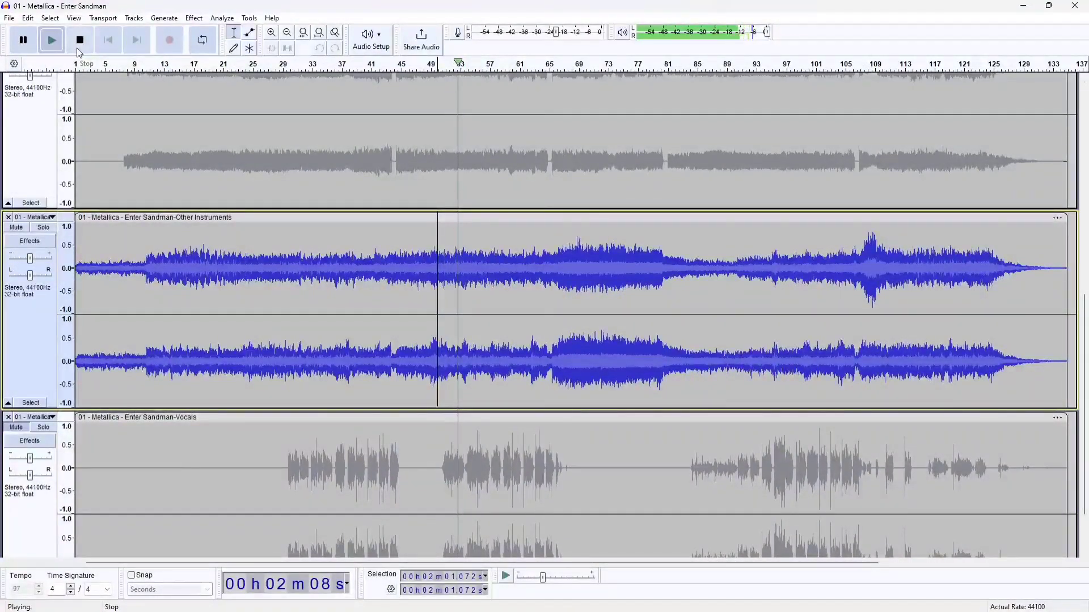
click(80, 39)
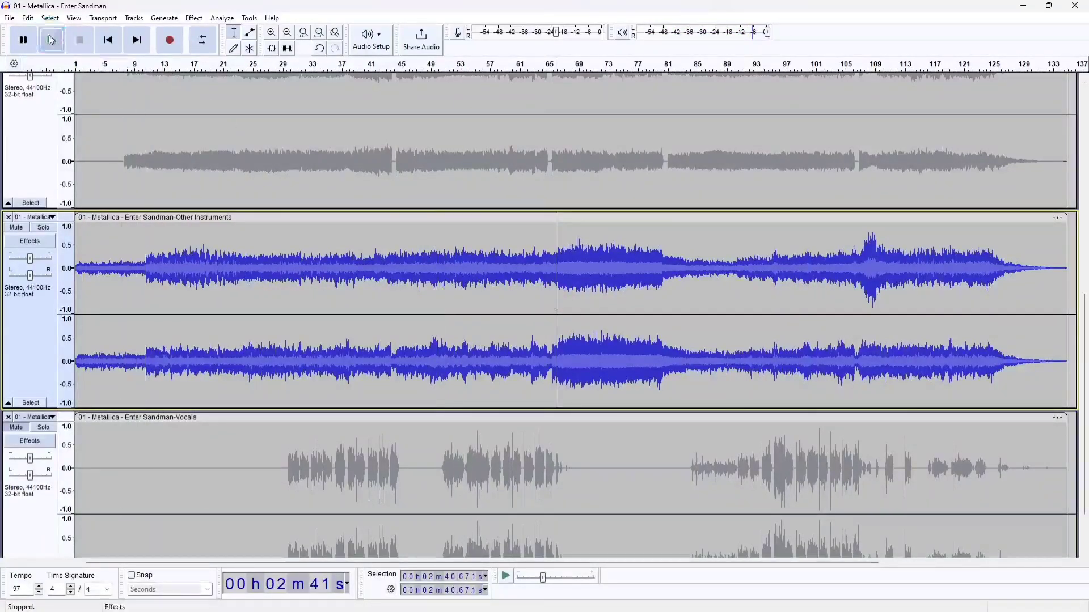
click(50, 40)
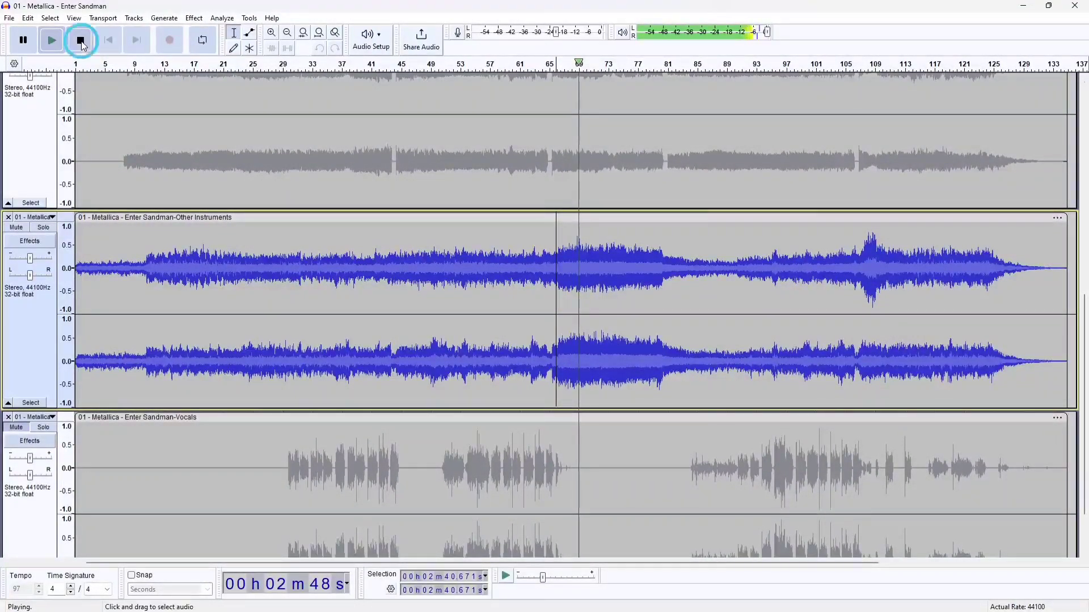
click(79, 40)
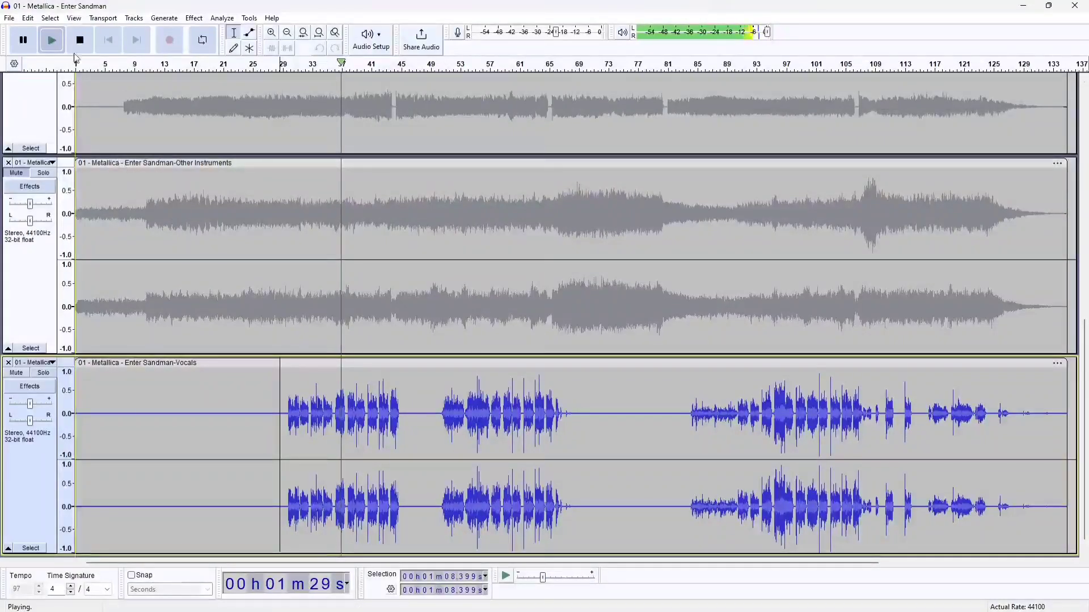
click(79, 40)
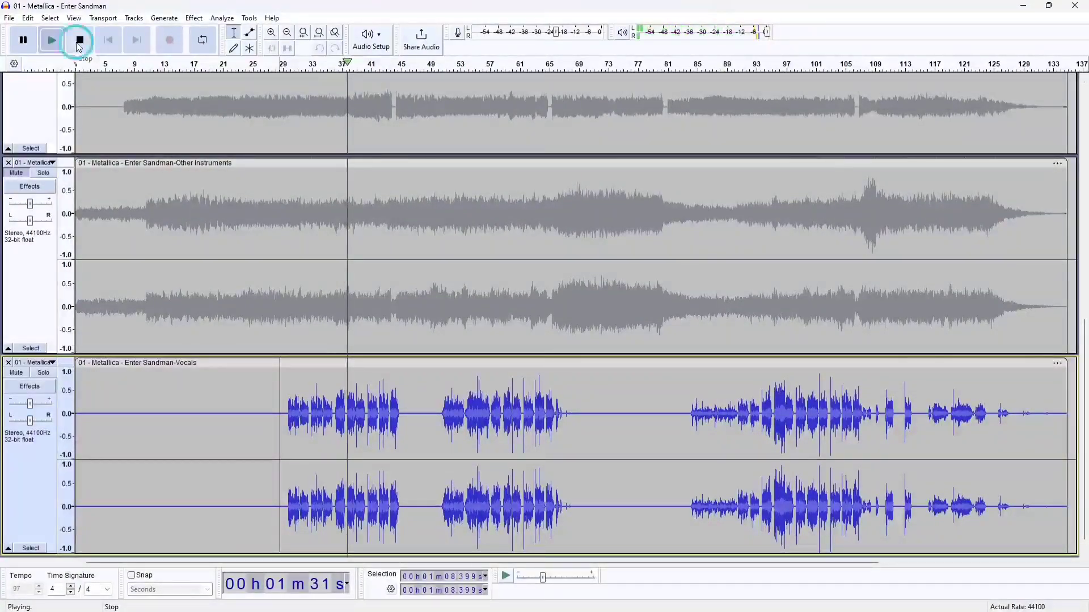
click(79, 40)
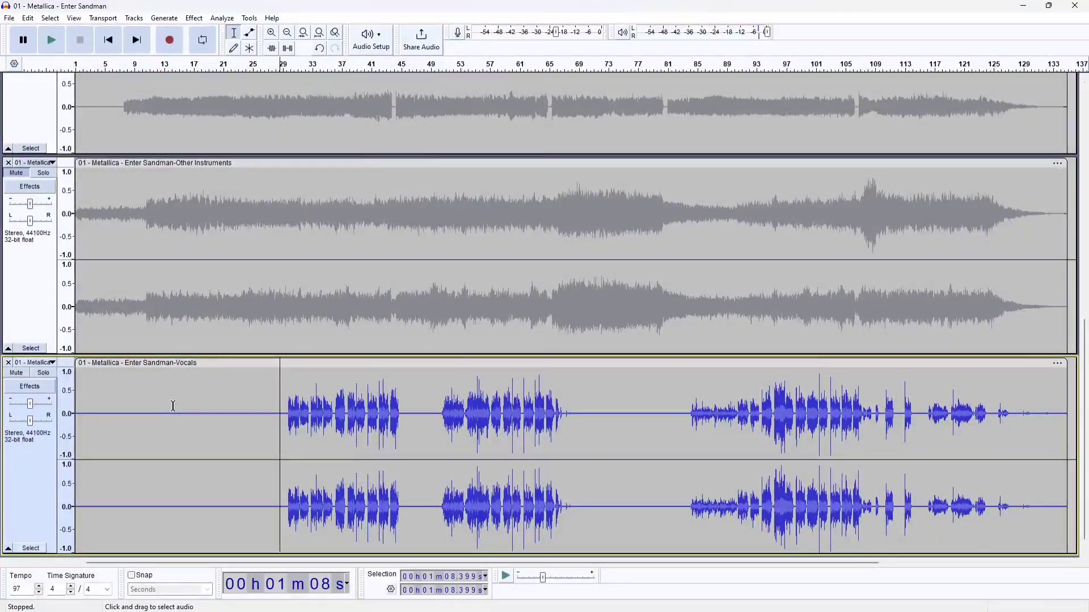
mouse_move(163, 385)
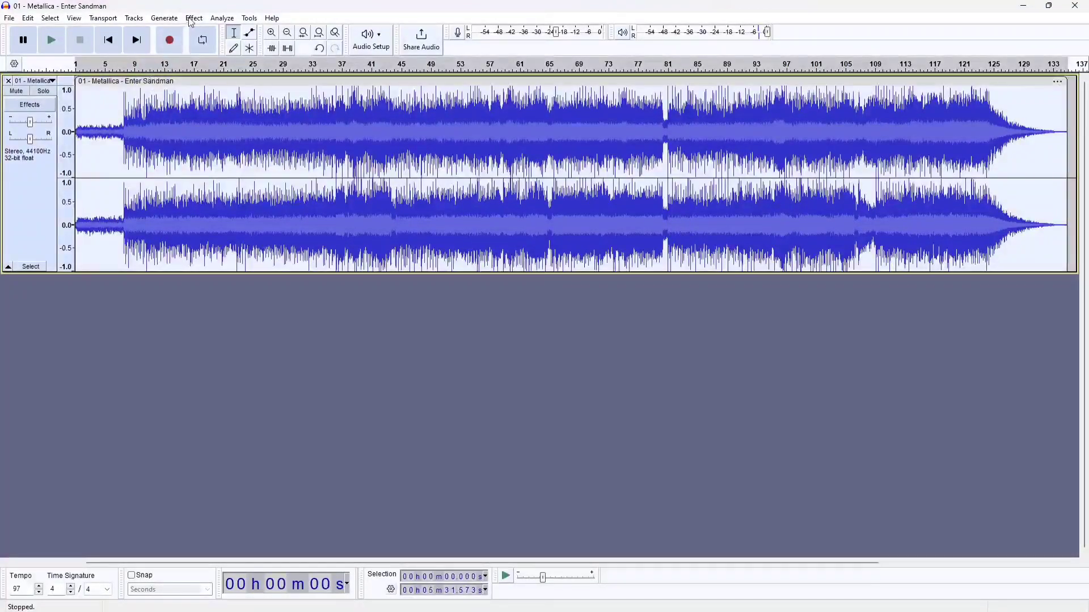
Step: Rerun Music Separation in (2 Stem) Instrumental, Vocals mode, creating Instrumental and Vocals tracks
click(194, 18)
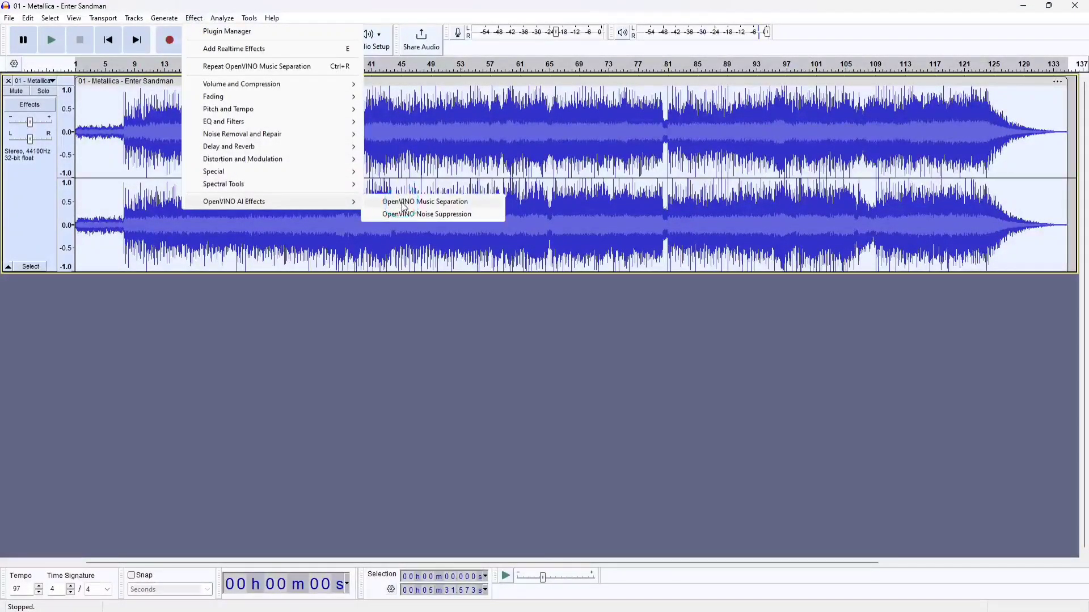
click(425, 201)
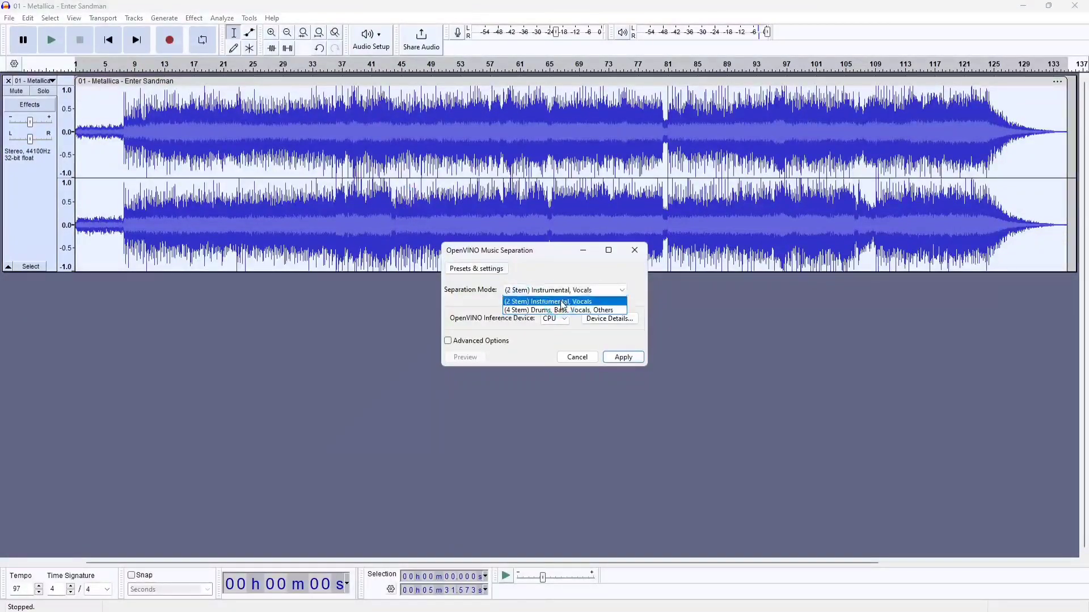
click(547, 301)
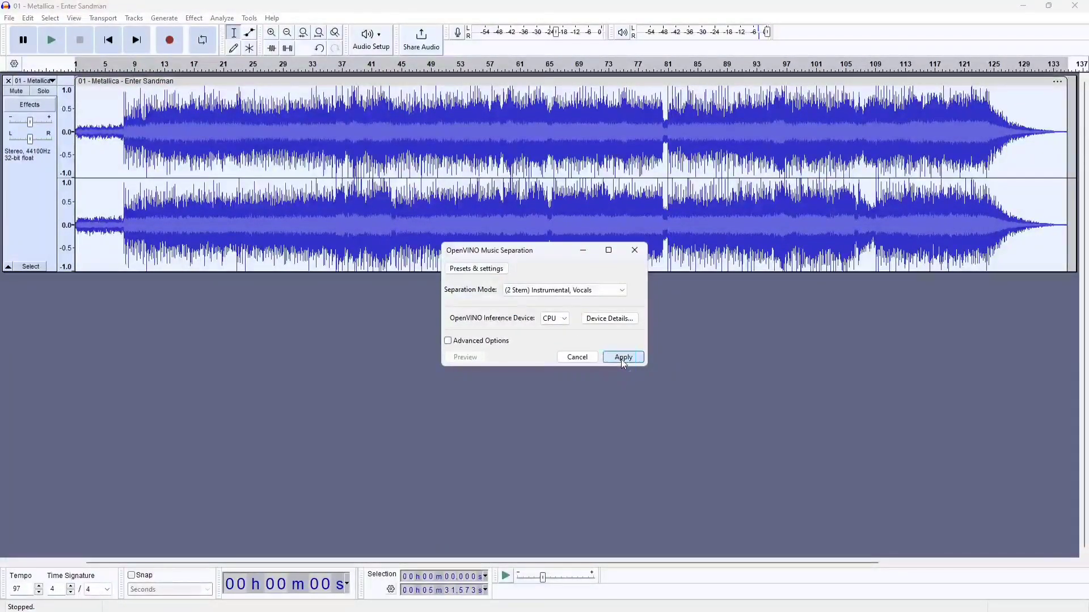
click(623, 357)
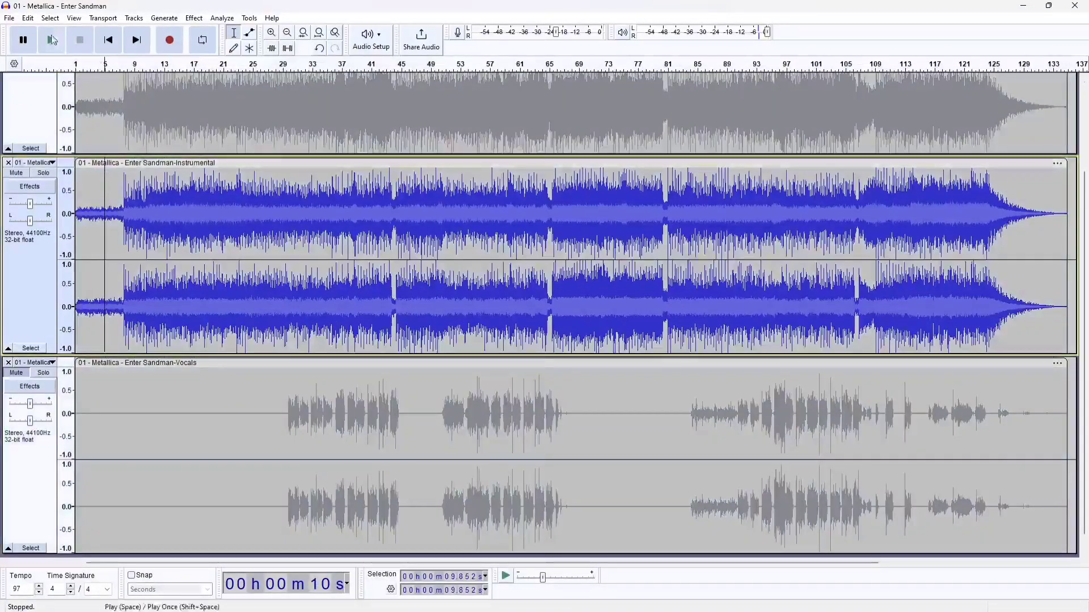
Step: Play the Instrumental stem alone, then stop it
click(51, 40)
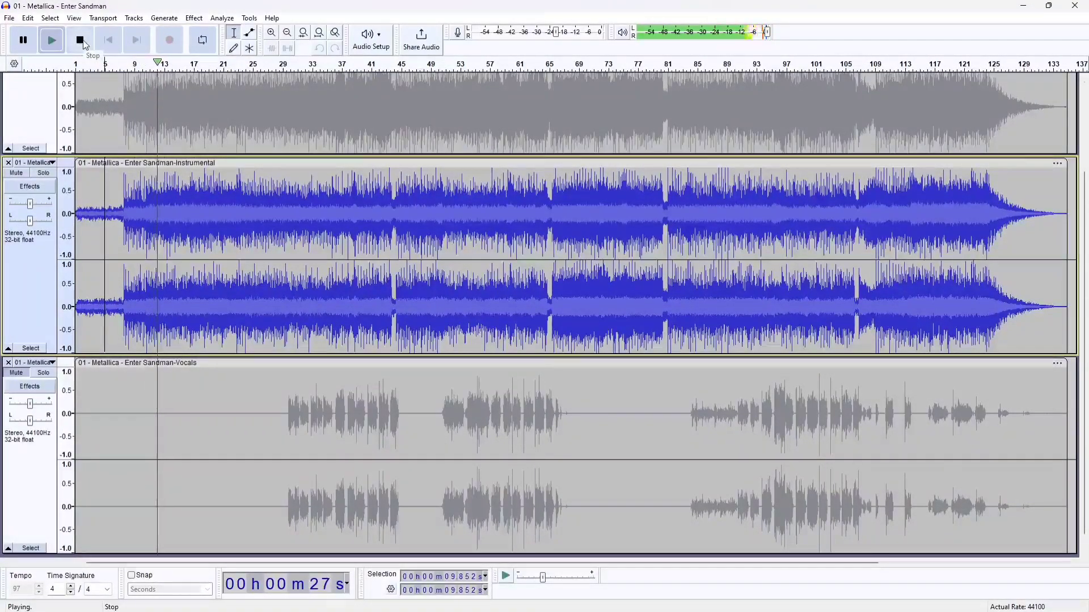
click(79, 39)
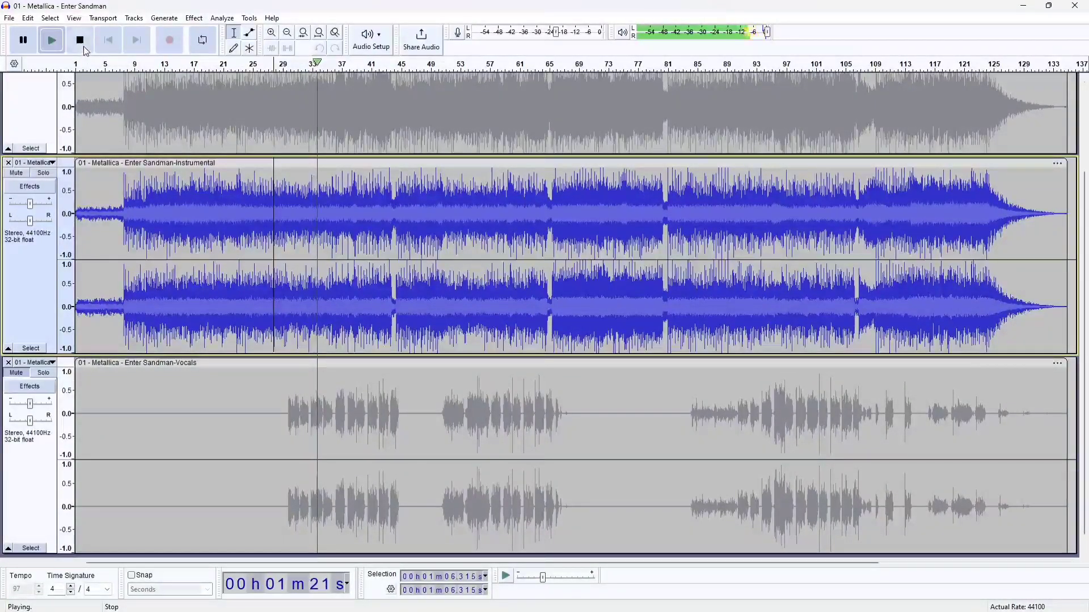
click(79, 39)
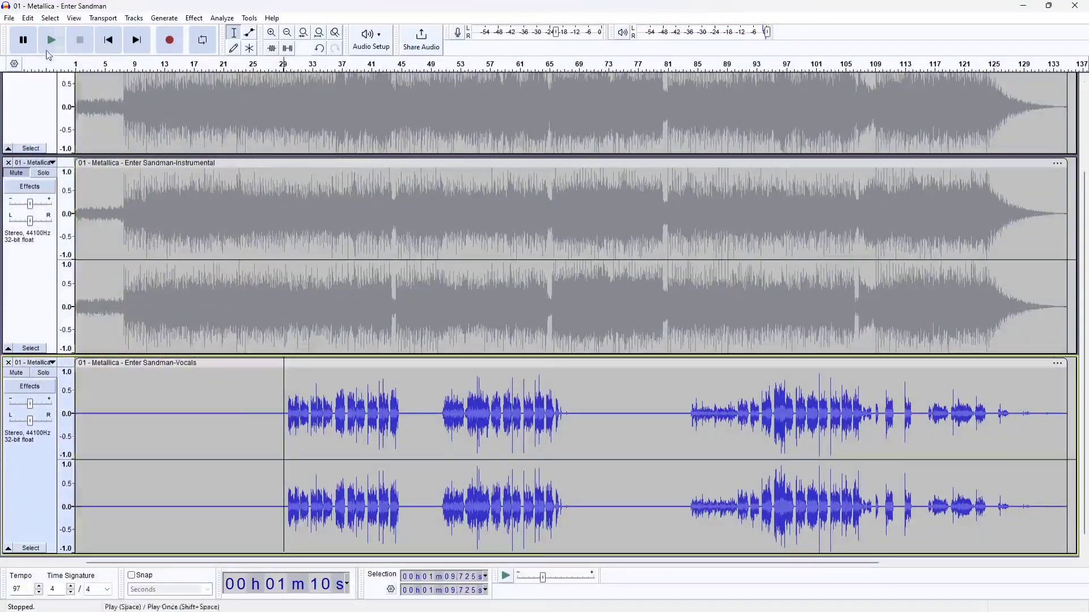
Step: Play the isolated 2-stem Vocals track, then stop it
click(51, 40)
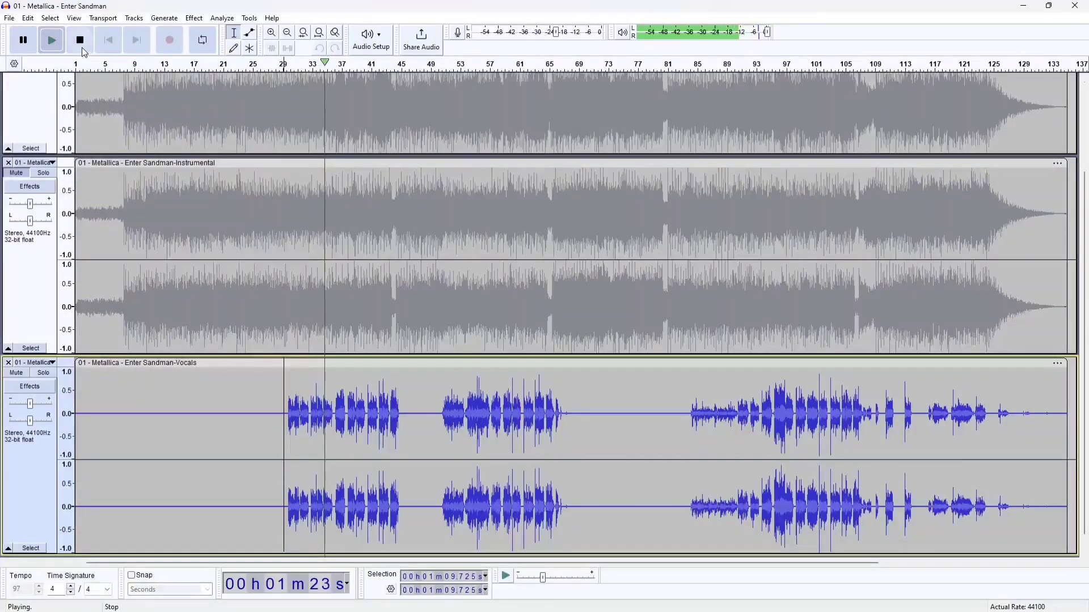
click(78, 40)
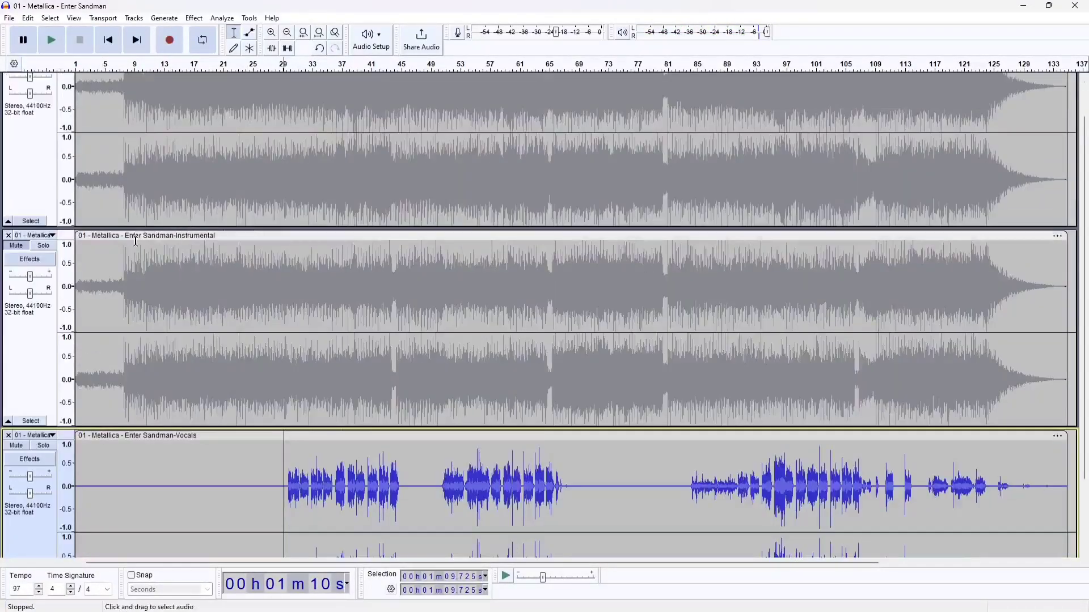
Step: Re-enable the Instrumental stem, retry separation and dismiss the No Audio Selected warning
click(16, 245)
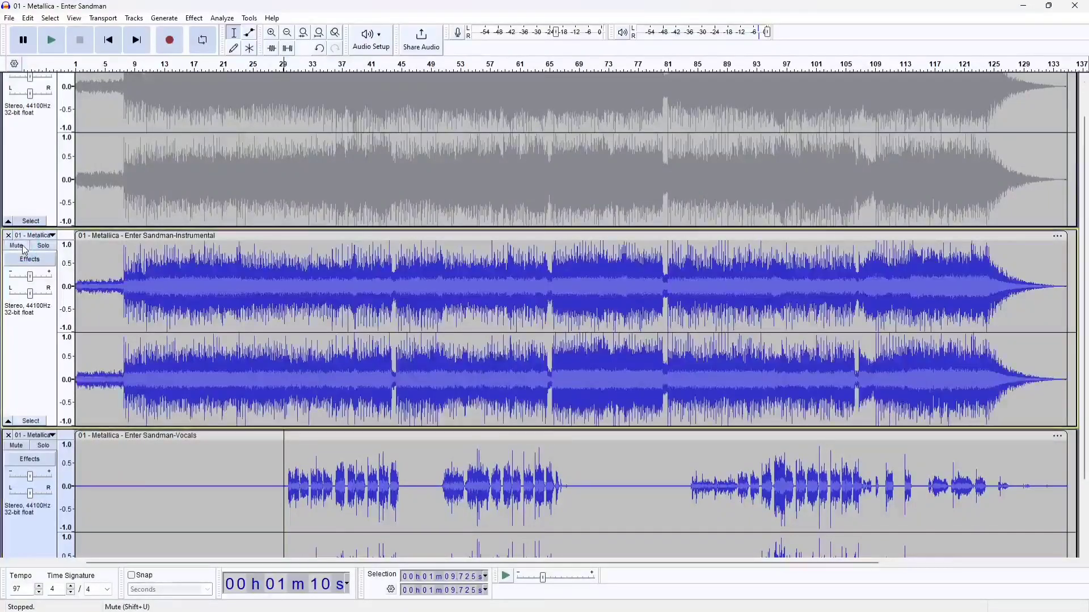
click(193, 17)
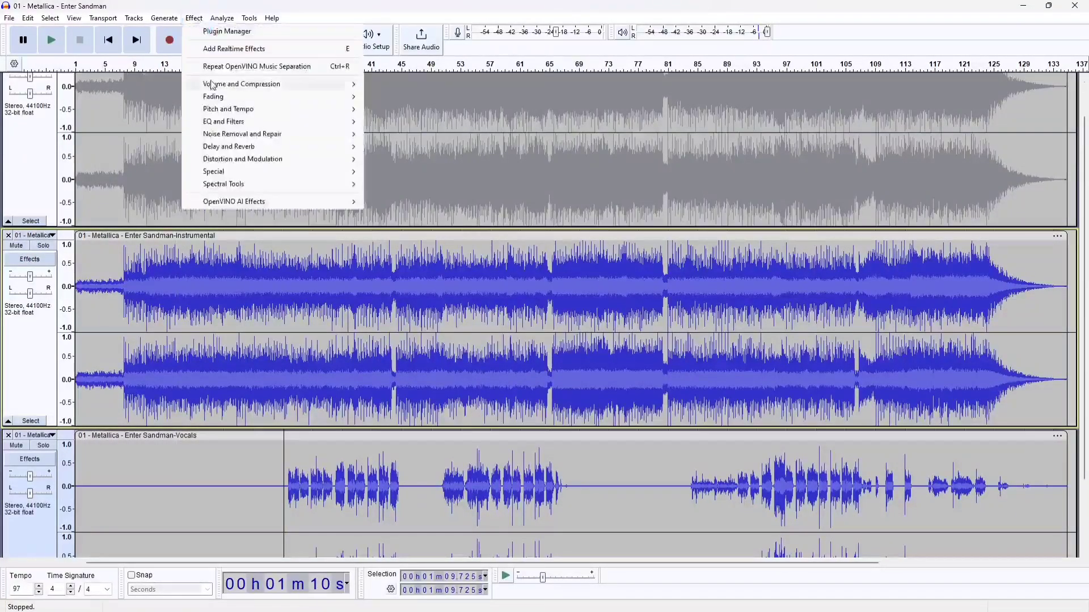
click(257, 66)
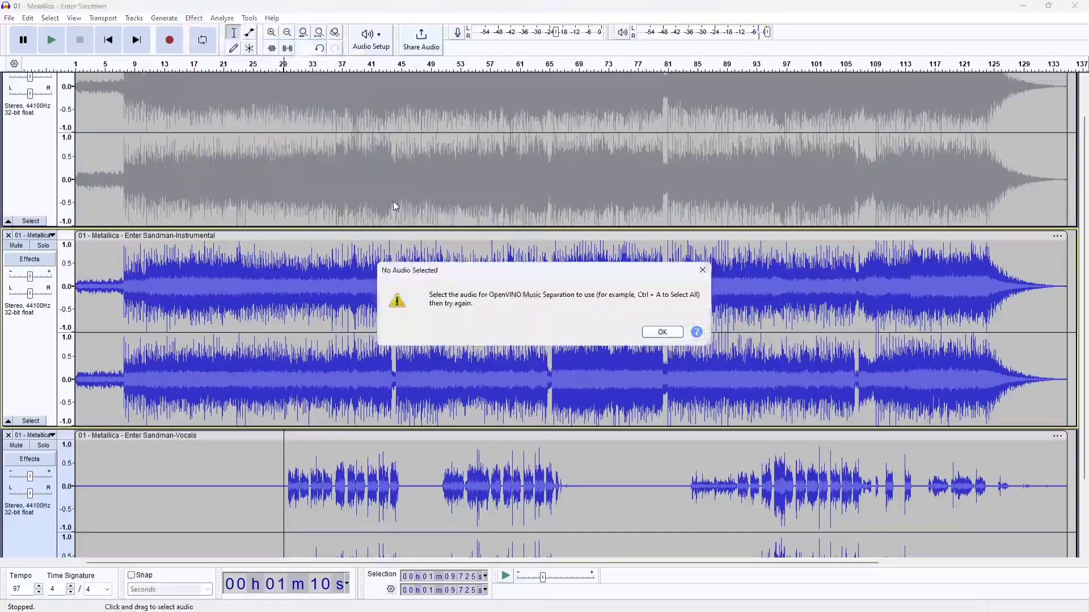
click(663, 332)
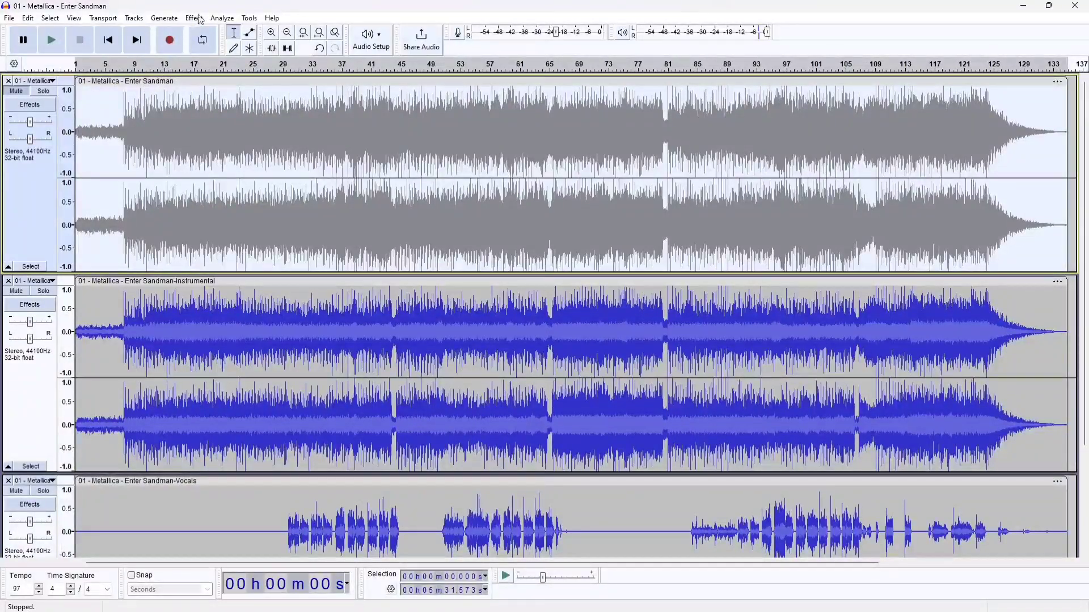
Step: Open Music Separation on the original song and choose (4 Stem) Drums, Bass, Vocals, Others
click(194, 18)
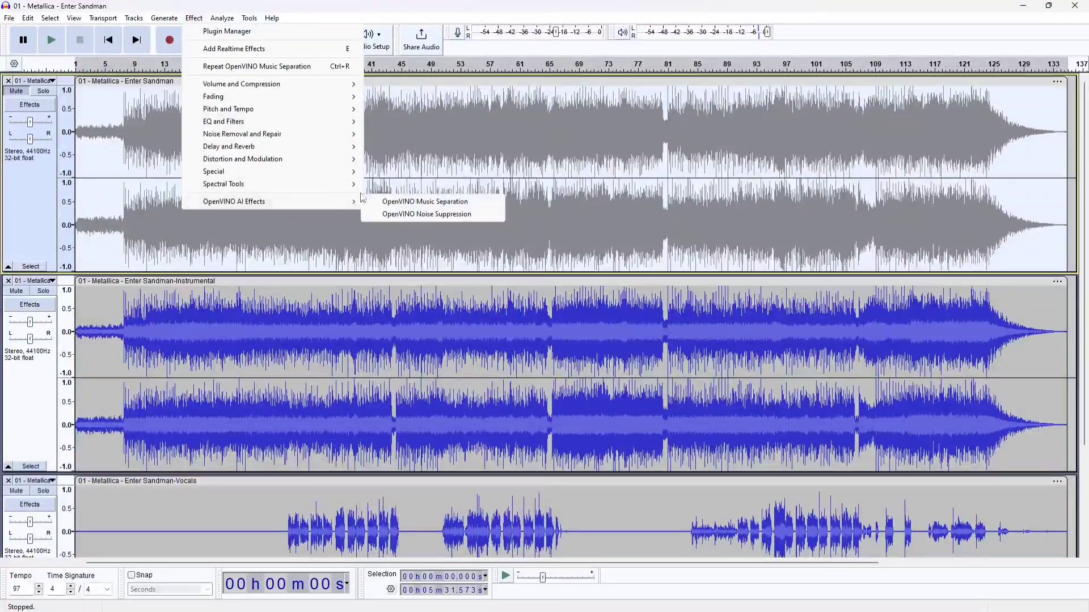
click(424, 202)
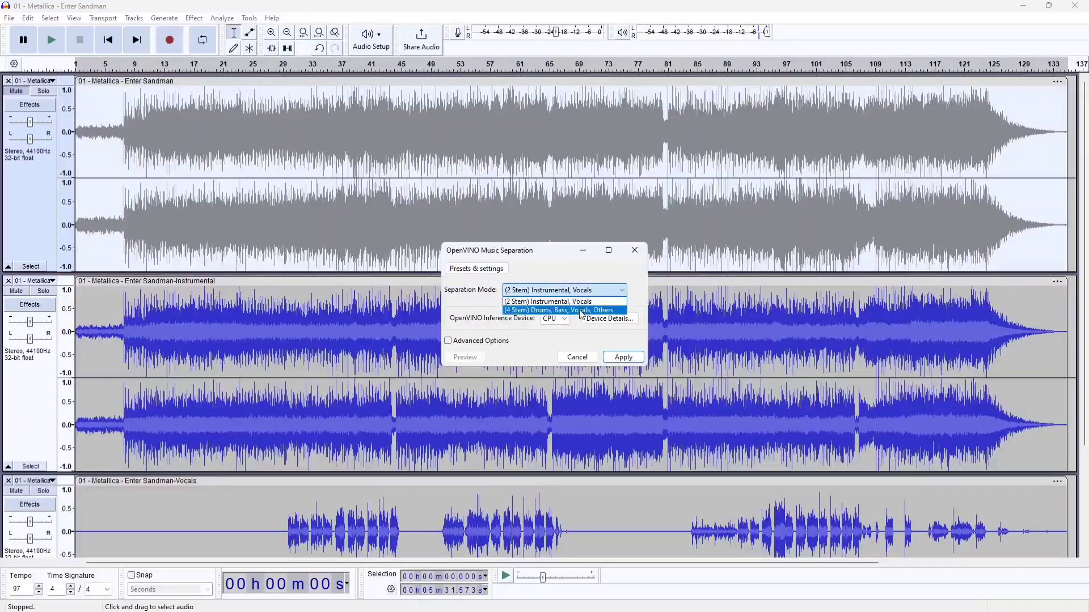
click(558, 311)
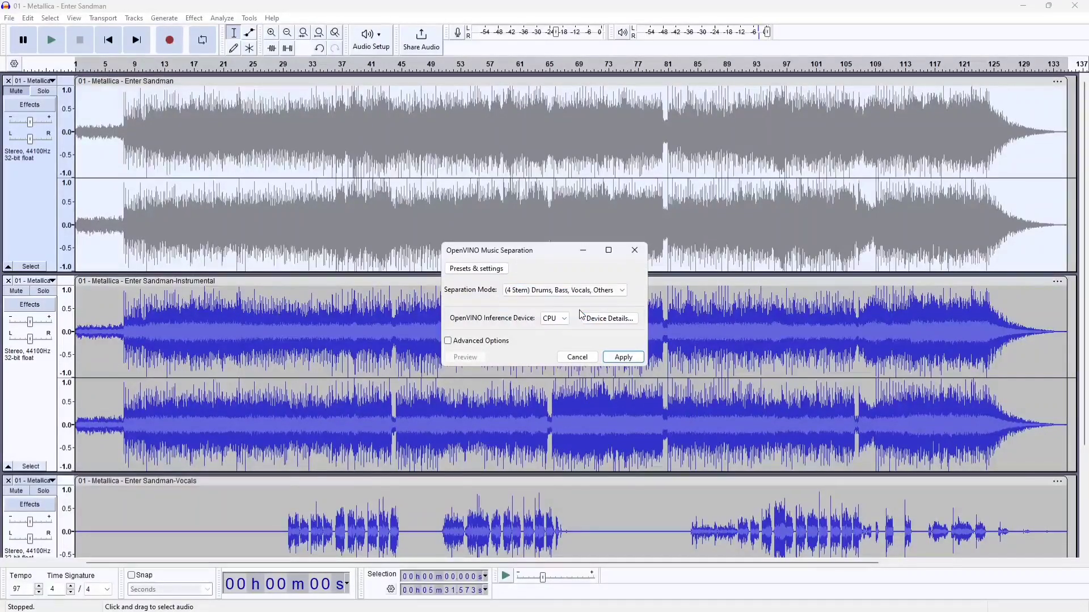
mouse_move(635, 250)
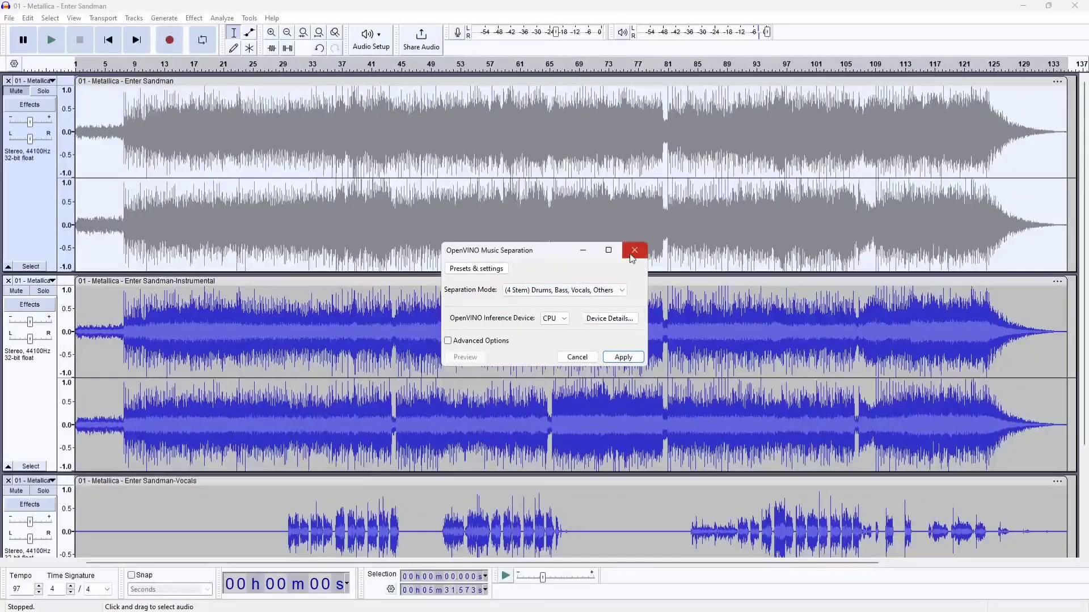
mouse_move(635, 250)
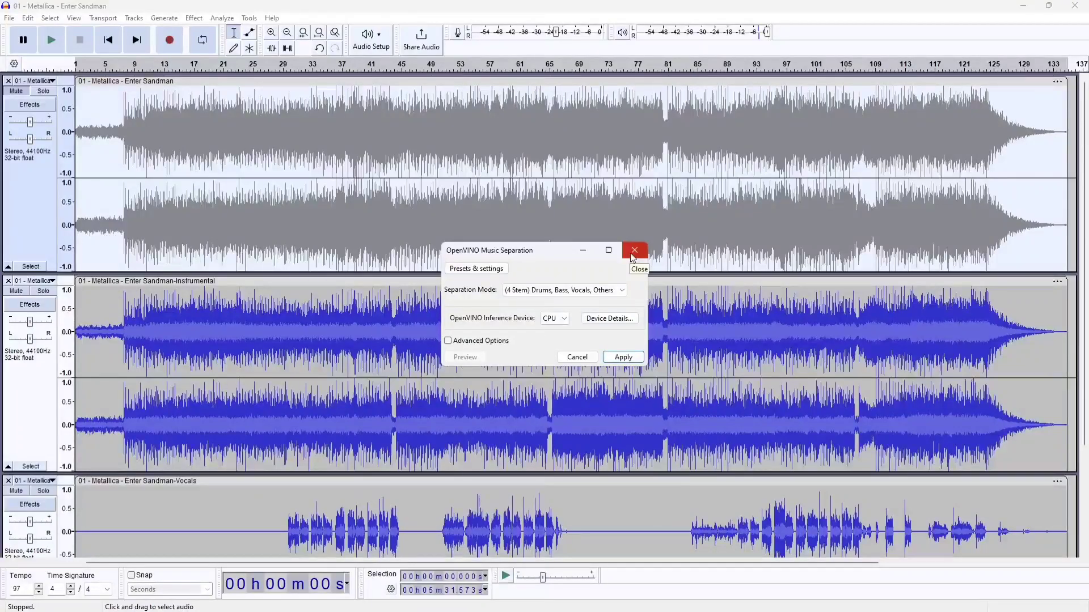